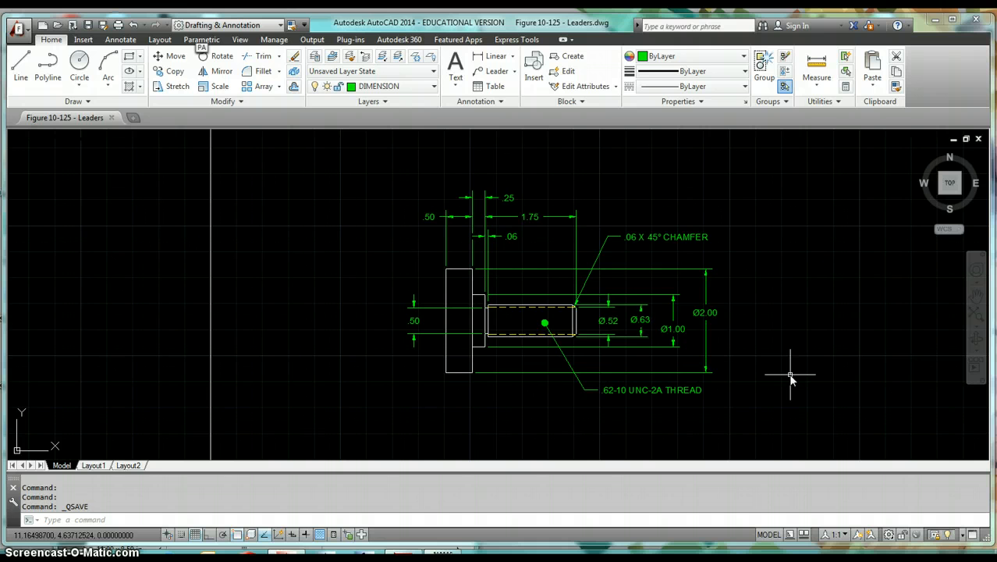
mouse_move(618, 399)
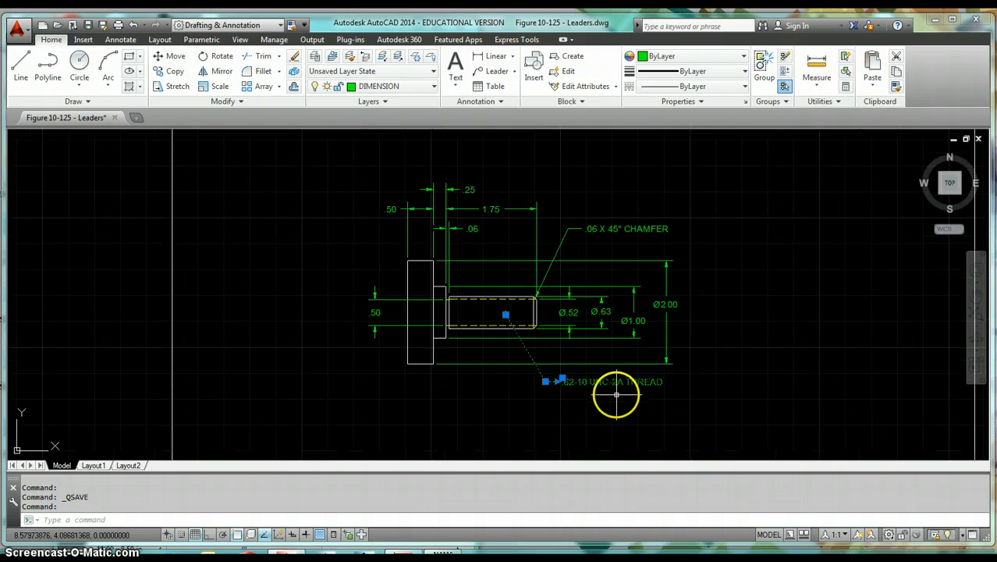
Step: Deselect the thread note and start the Erase tool for the dimensions
key("Escape")
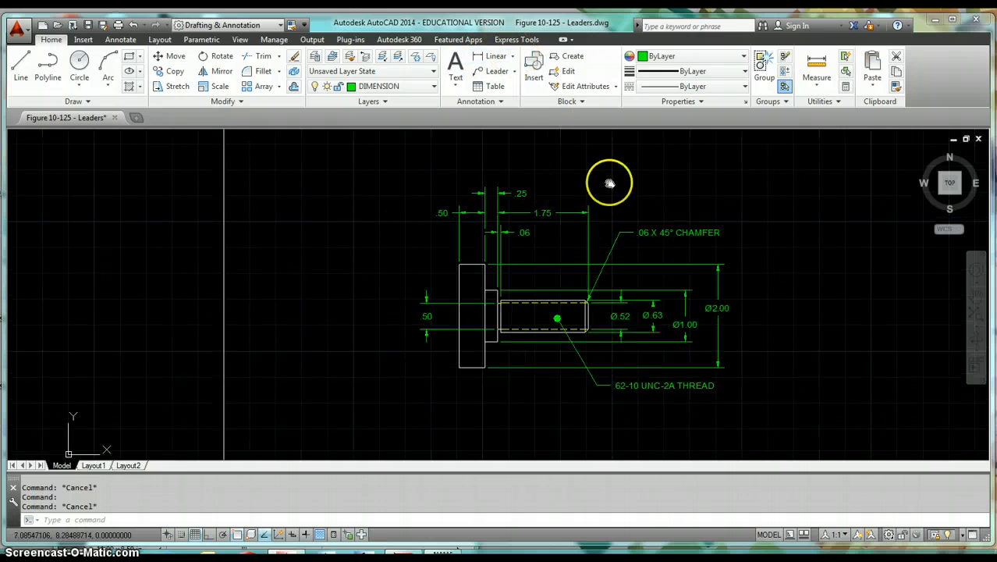
left_click(513, 56)
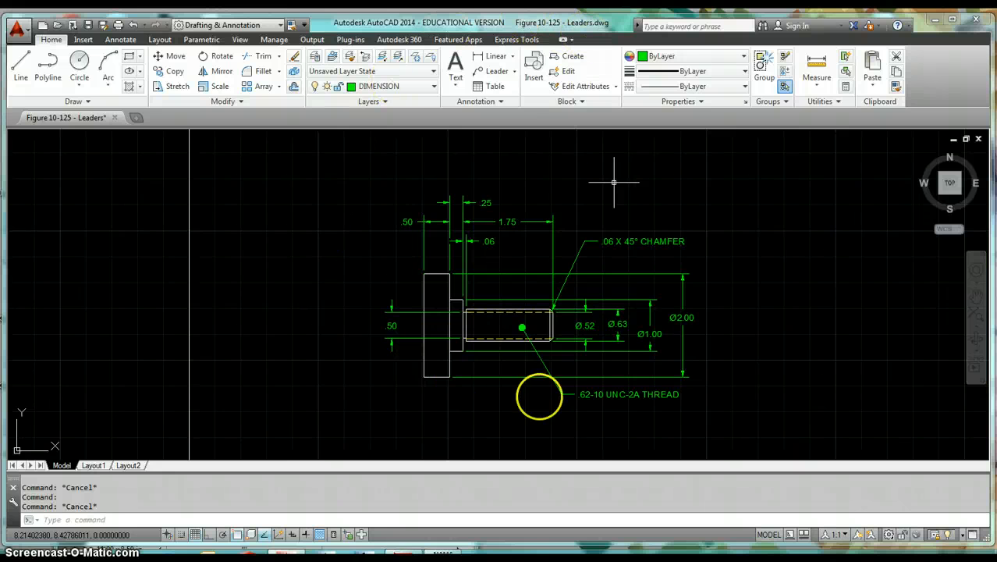
mouse_move(805, 285)
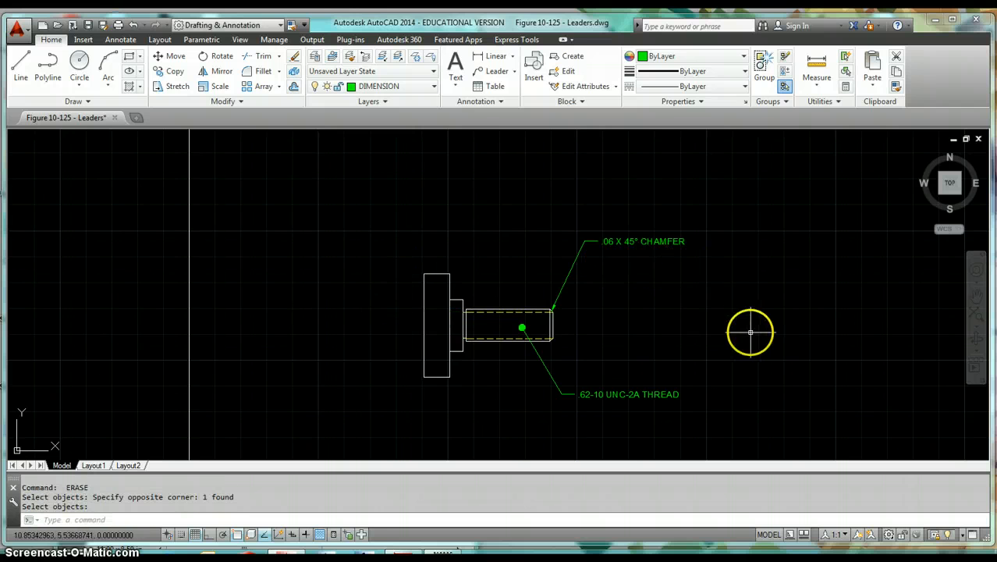
mouse_move(614, 398)
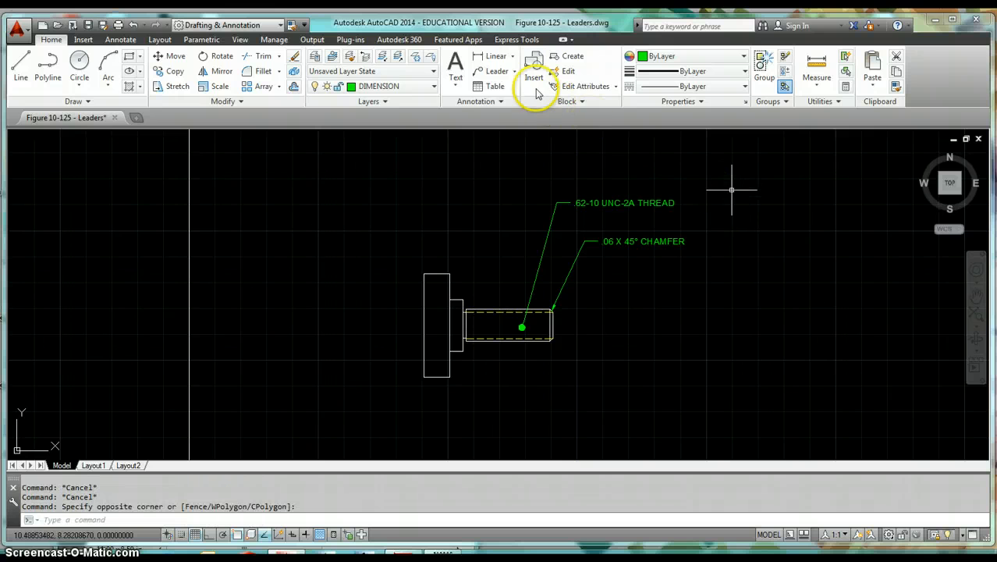
Step: Place a chamfer multileader from the chamfered corner to a landing below-right of the part
left_click(512, 71)
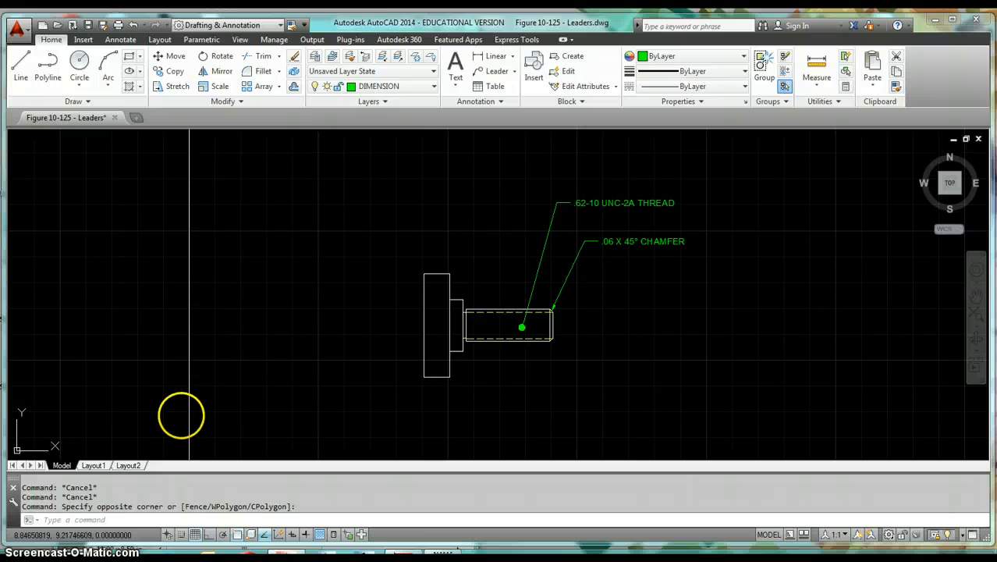
left_click(496, 72)
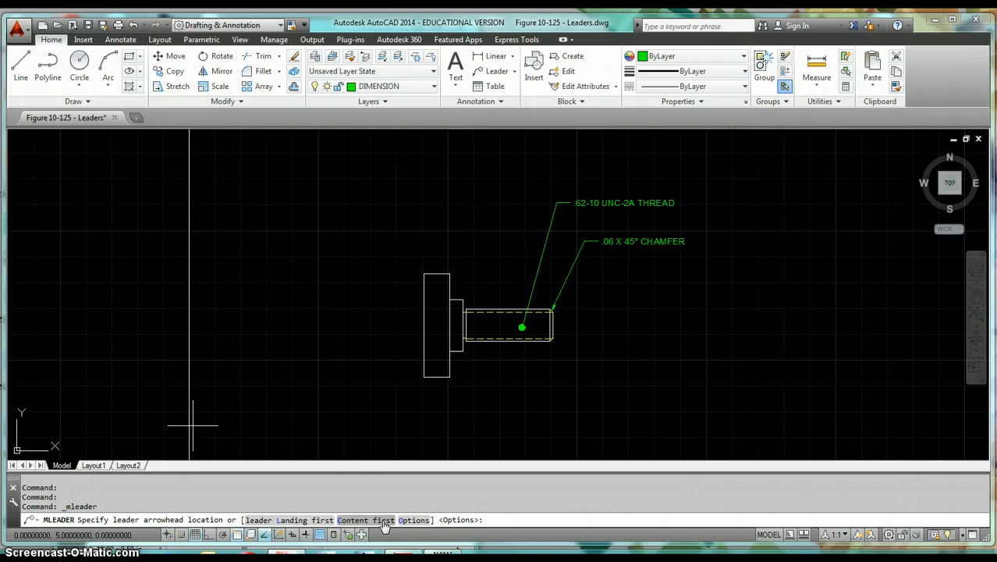
scroll("up", 3)
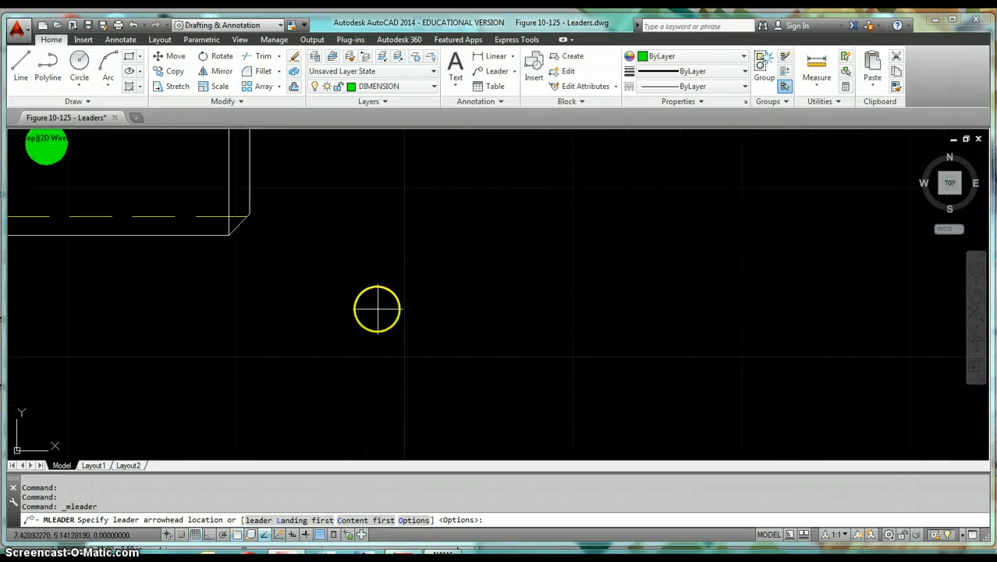
mouse_move(234, 226)
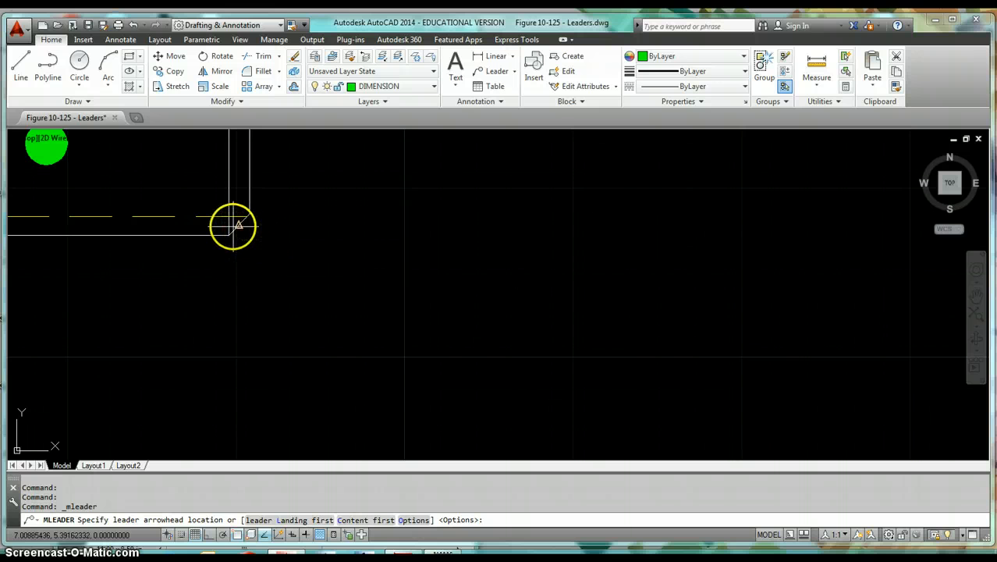
left_click(234, 226)
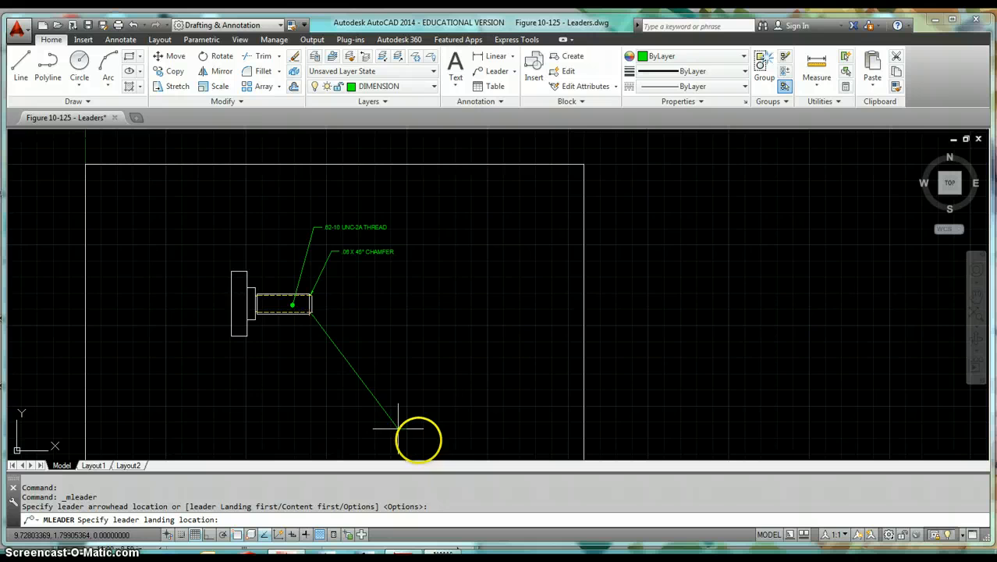
mouse_move(346, 351)
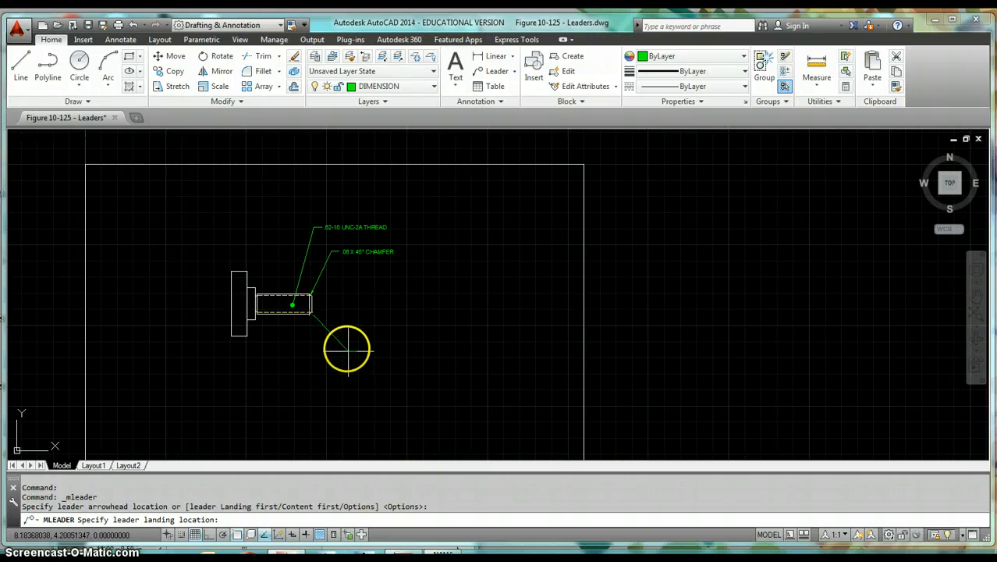
left_click(346, 346)
type(".06 X 45° CHAMFER")
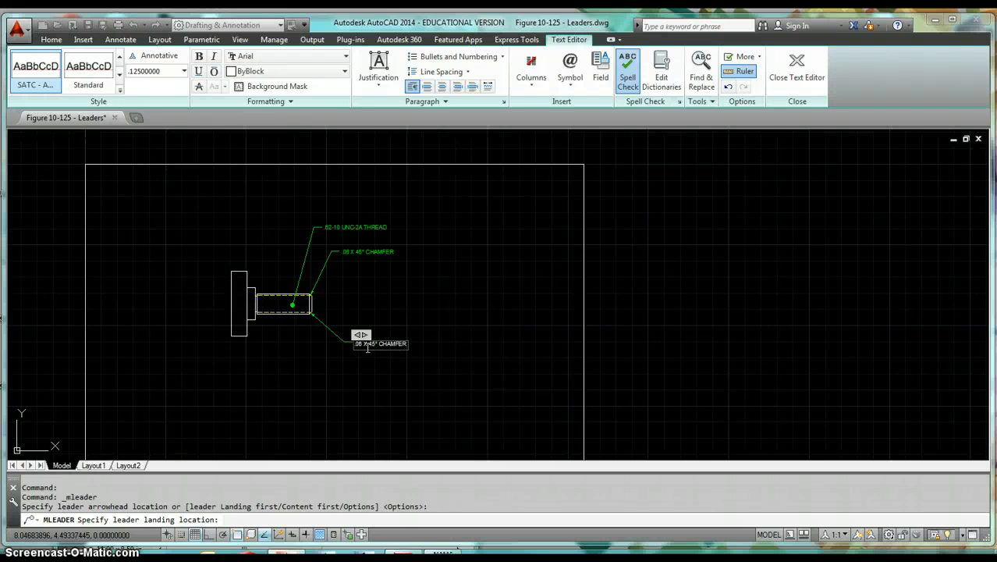
left_click(371, 362)
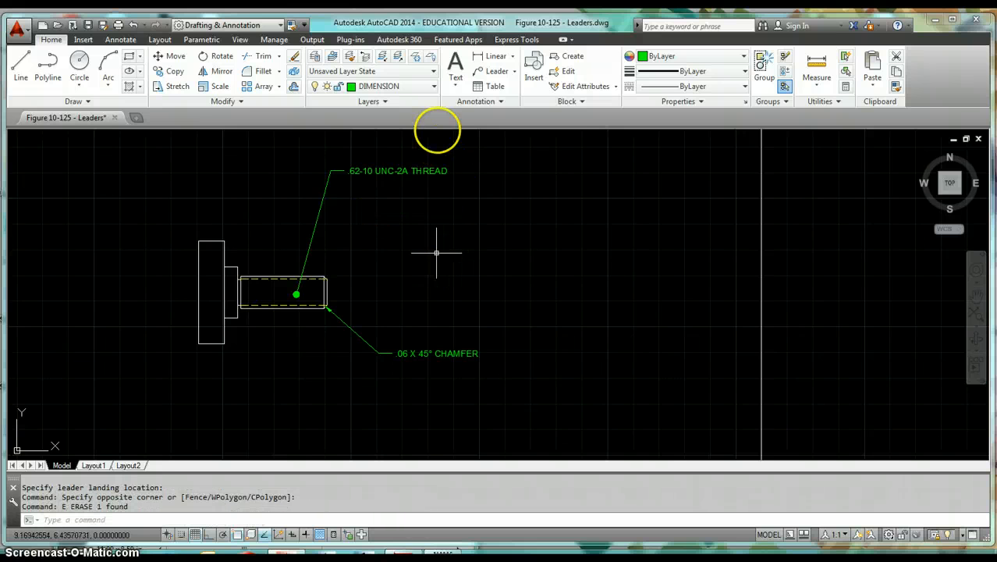
Step: Choose SATC - ASSOC - Surface as the current multileader style from the Annotation panel
left_click(499, 100)
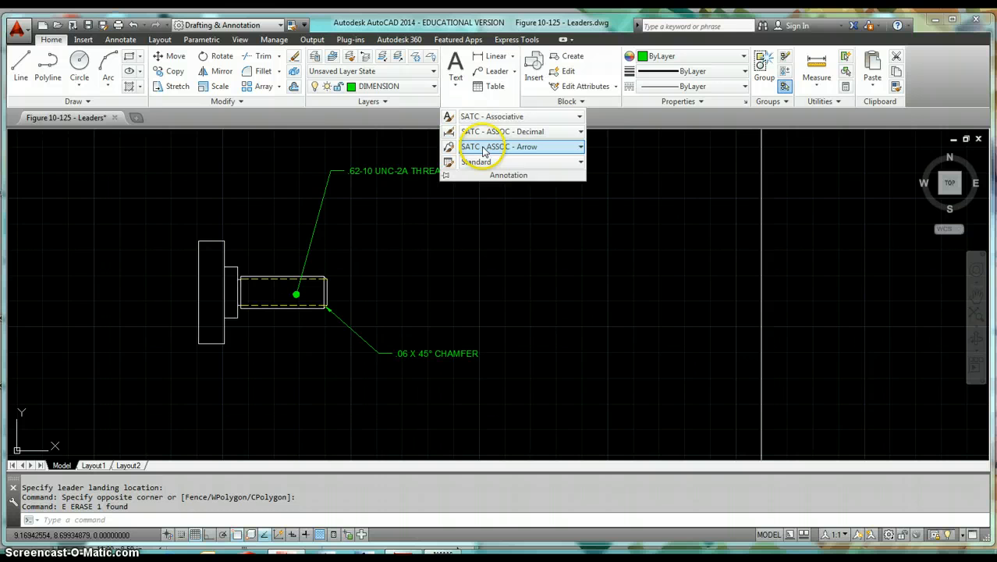
left_click(578, 147)
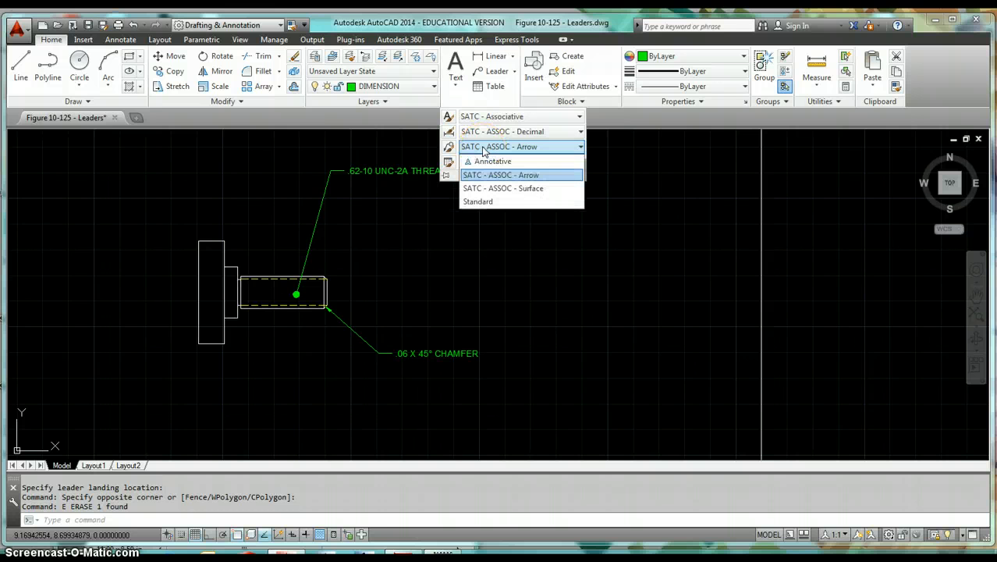
mouse_move(511, 187)
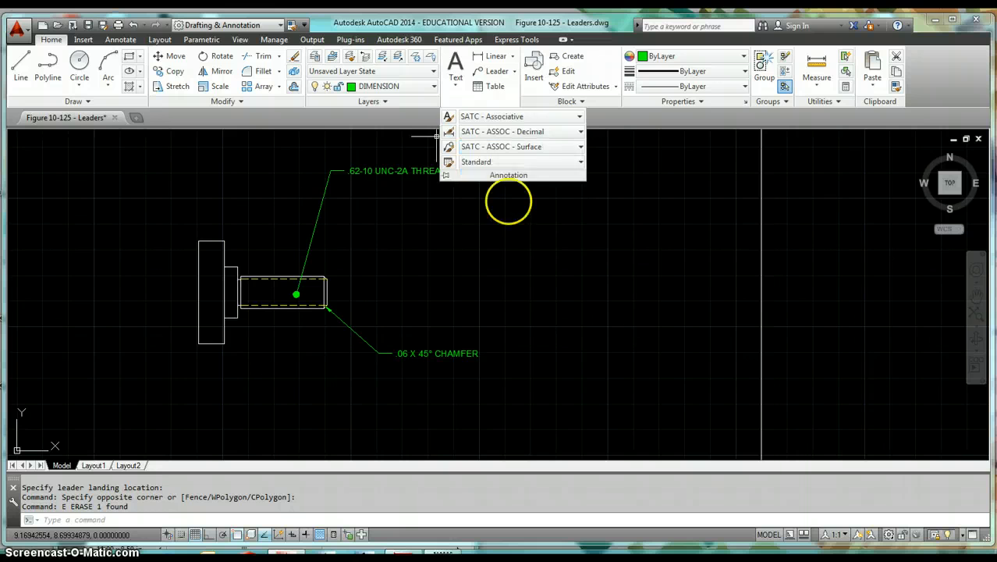
left_click(495, 72)
type("C")
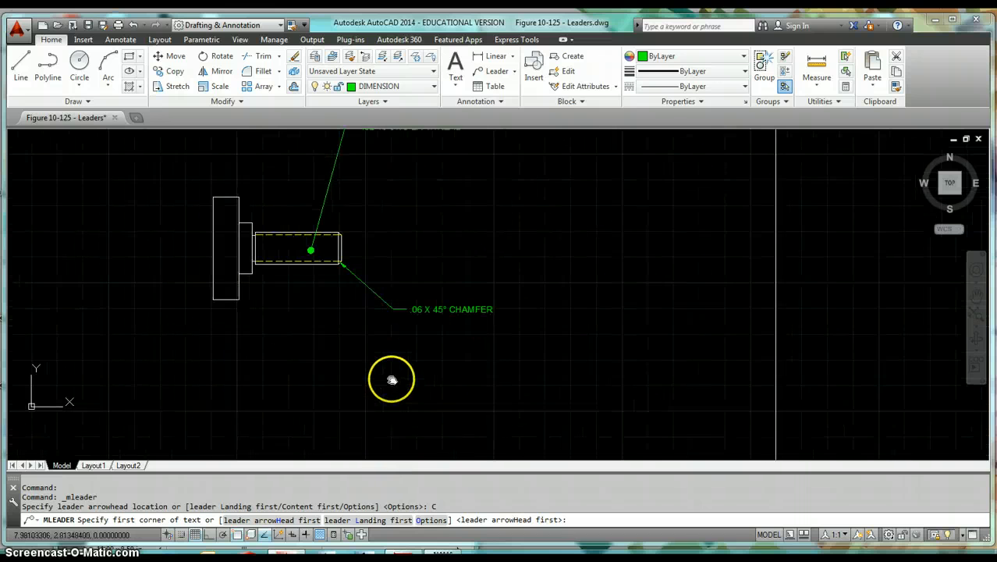
Step: Draw the content-first text box and enter 62-10 UNC-2A THREAD for the new thread leader
left_click(391, 379)
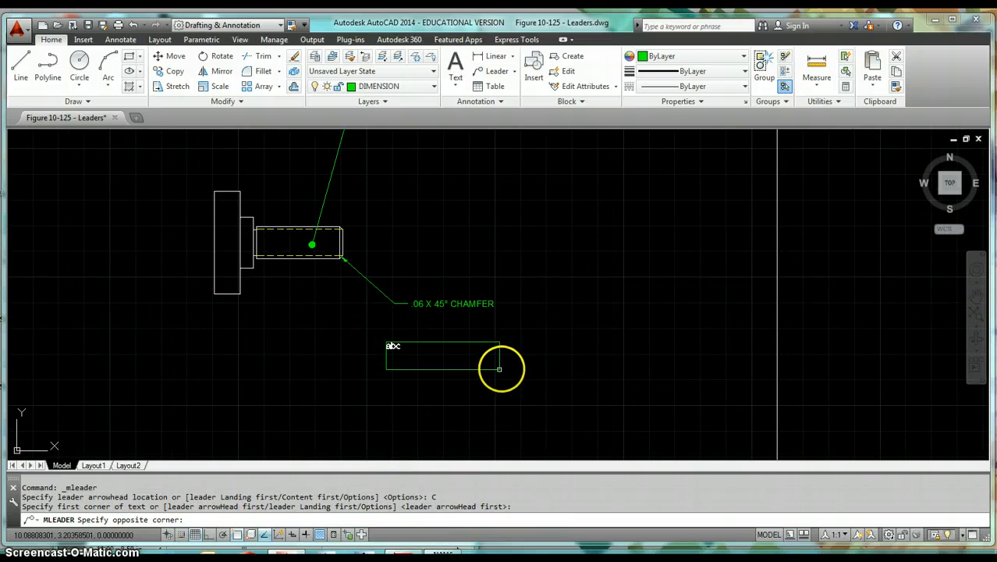
left_click(500, 368)
type(".")
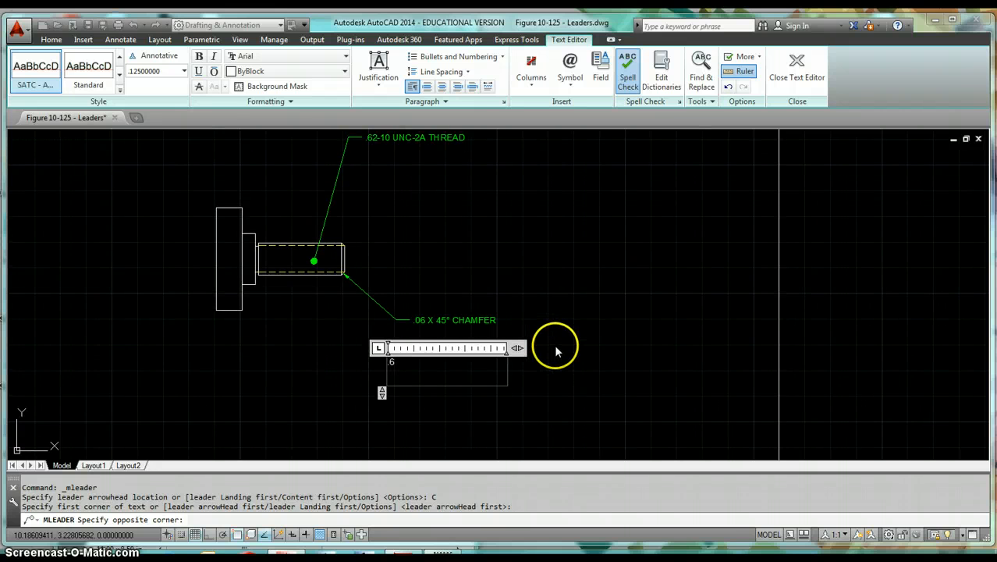
type("62-")
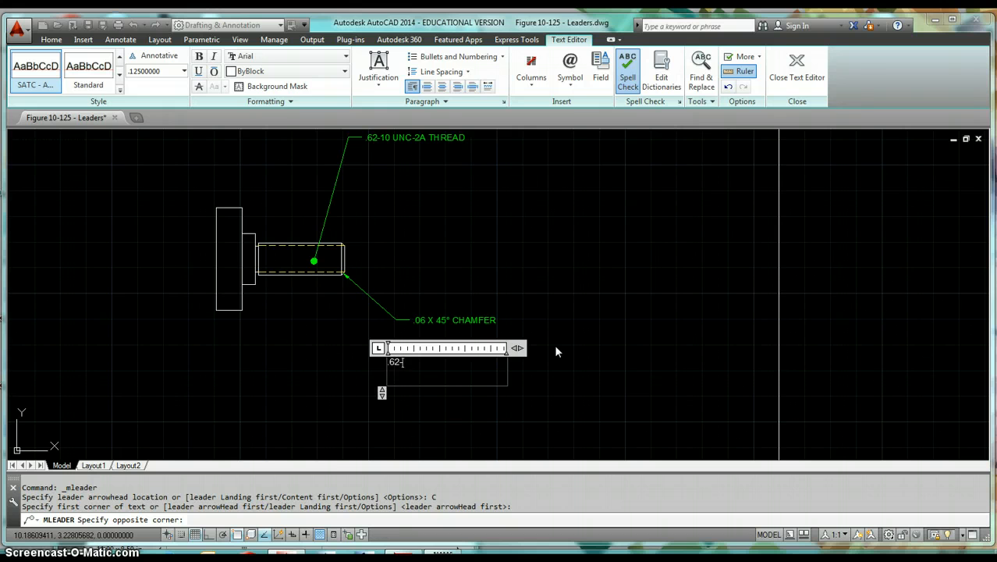
type("10")
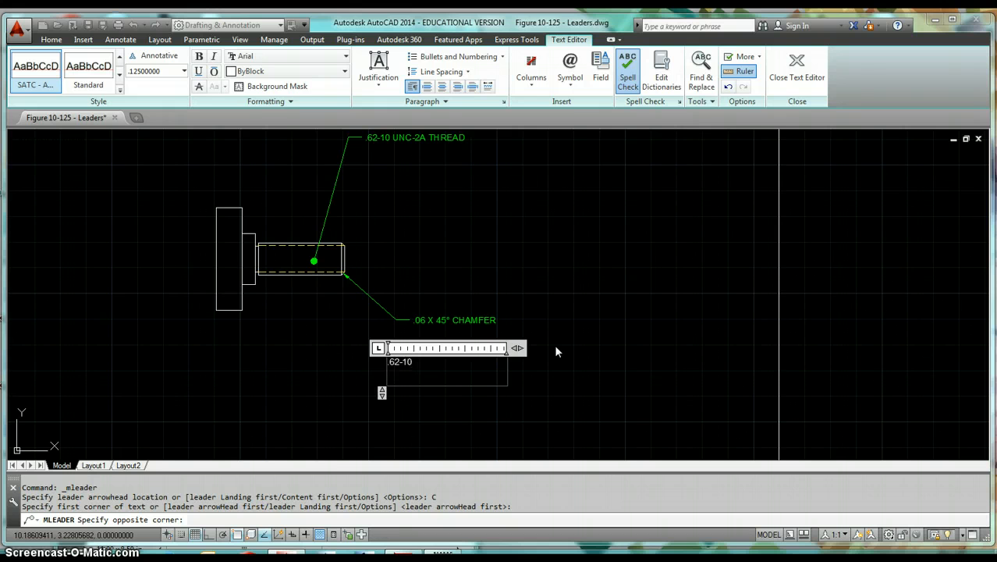
type("U")
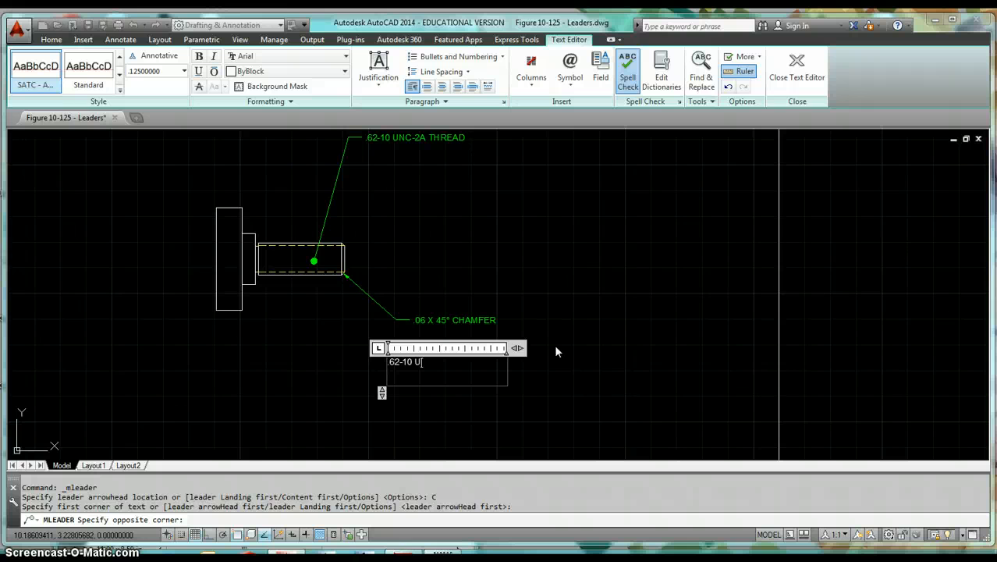
type("NC")
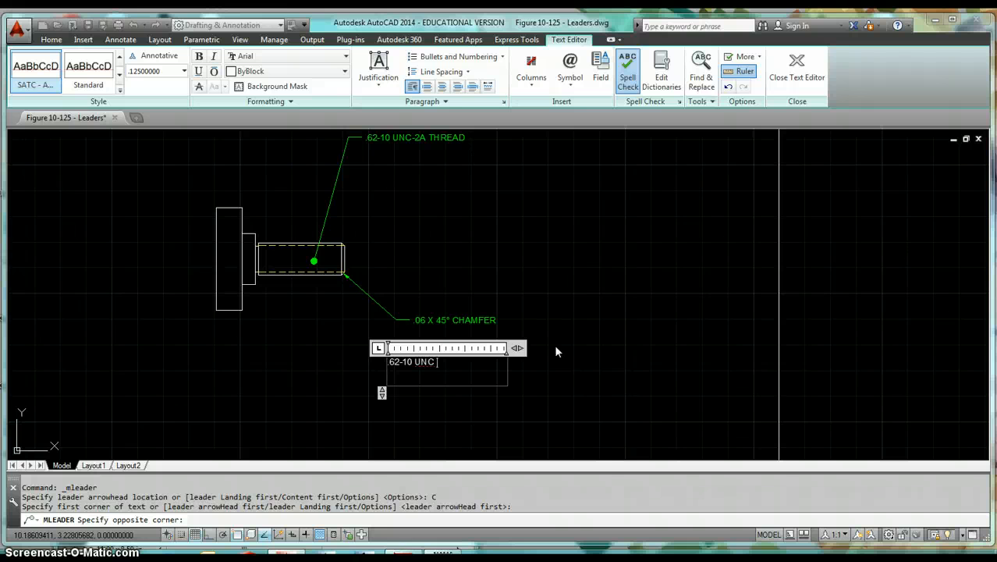
type("-2")
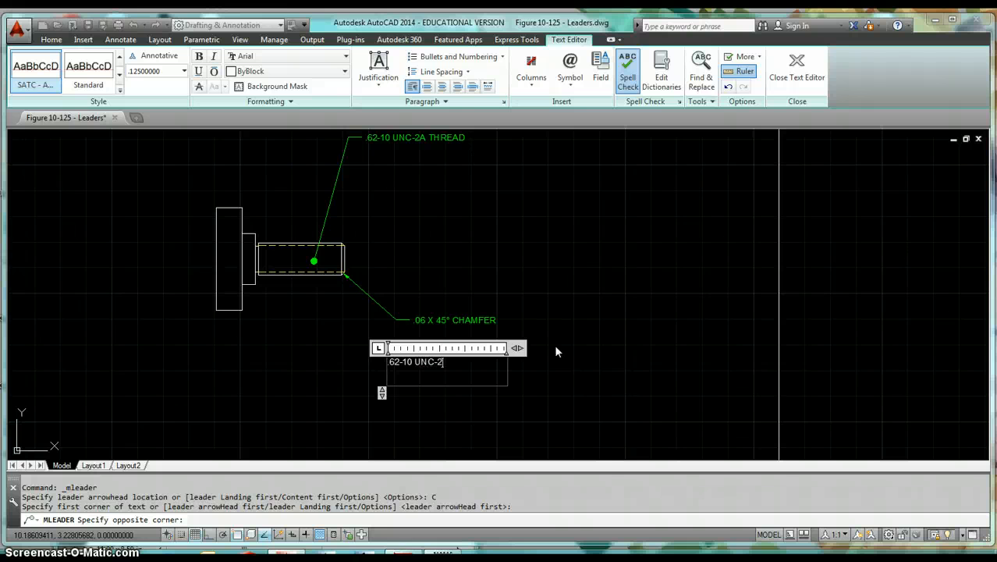
type("A THREAD")
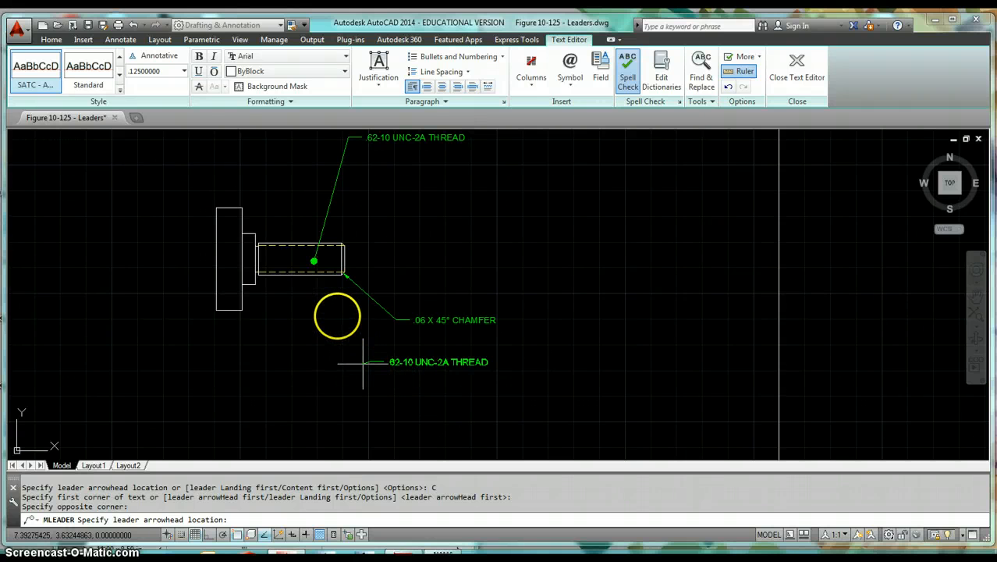
mouse_move(325, 293)
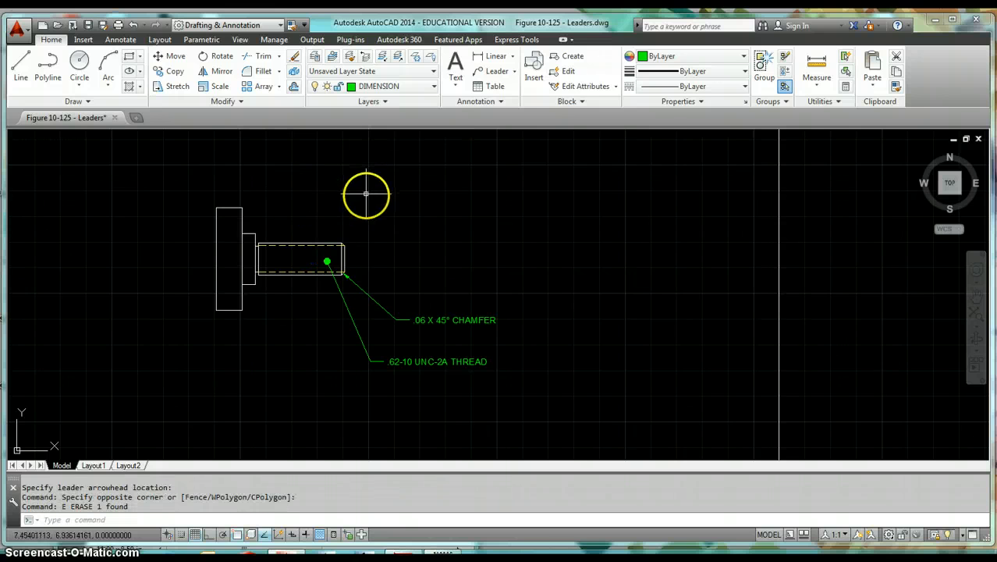
mouse_move(492, 101)
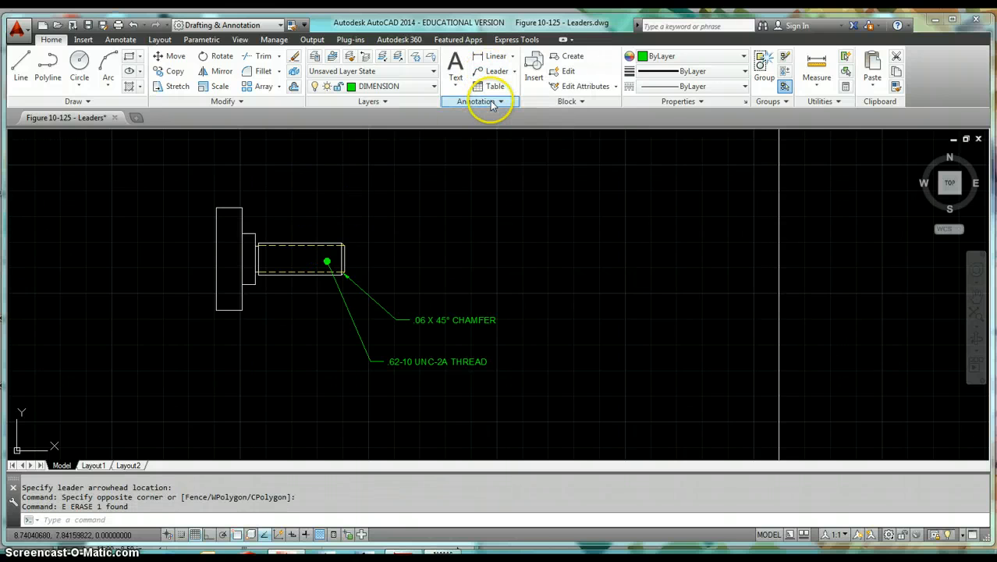
Step: Start another multileader from the Annotation panel's Leader button
left_click(499, 101)
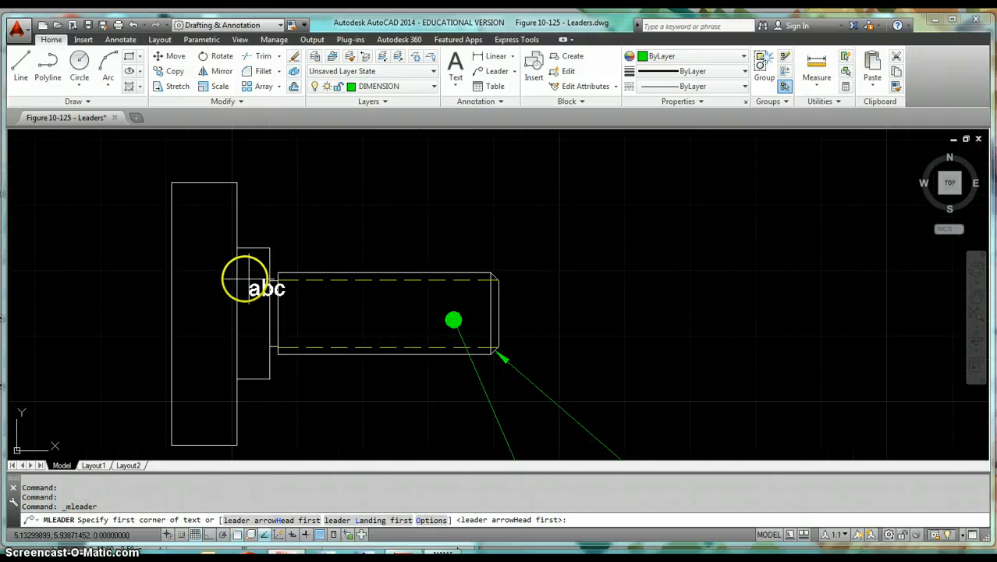
mouse_move(280, 279)
type("L")
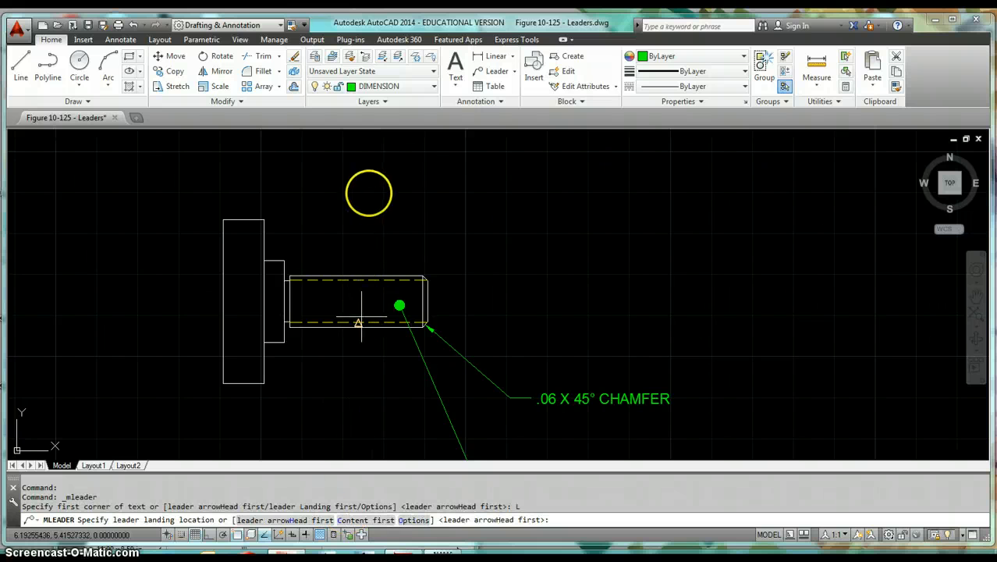
mouse_move(388, 191)
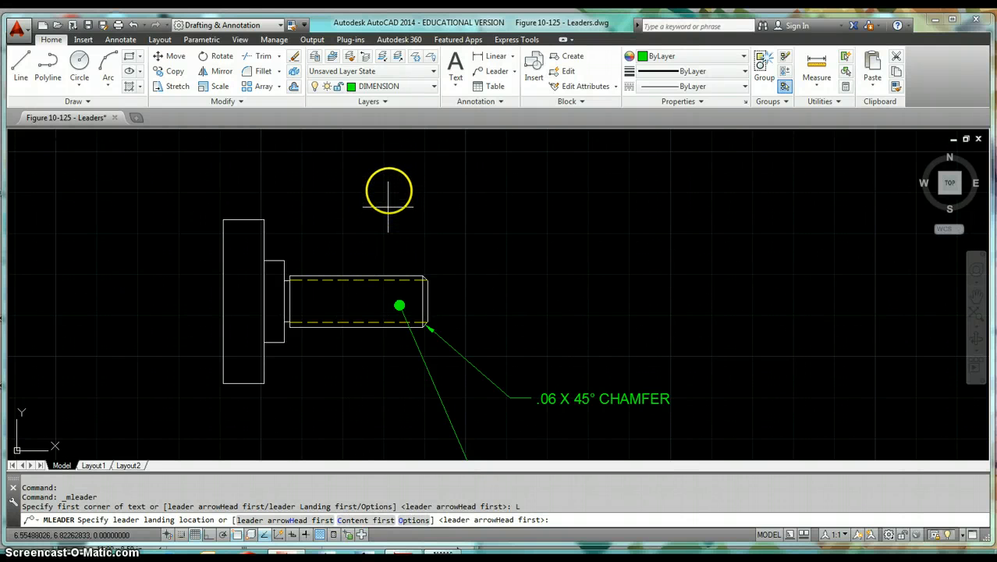
Step: Place the landing above the shaft and enter the .06 X .06 UNDERCUT note
left_click(387, 190)
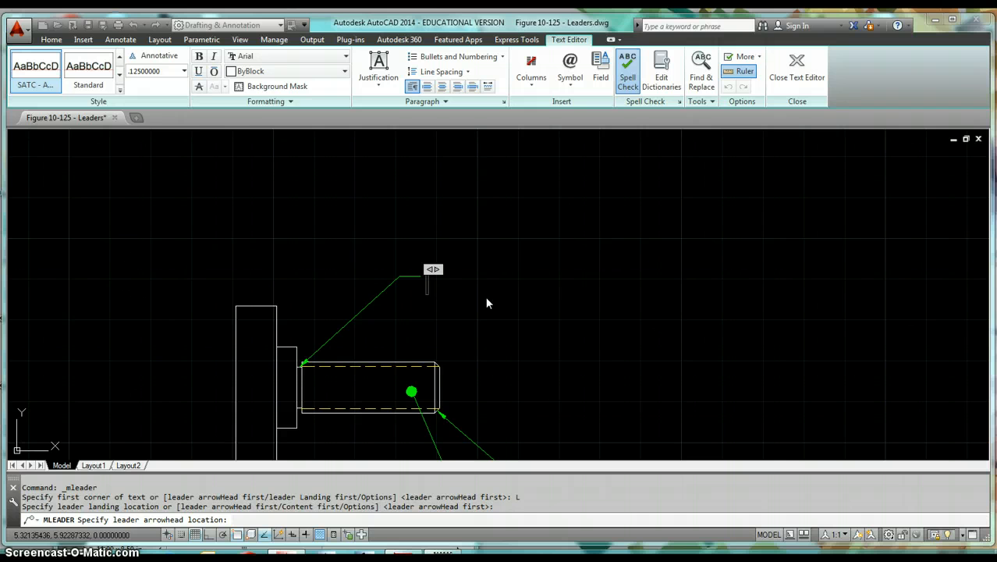
type(".06 X .06 UNDERCUT")
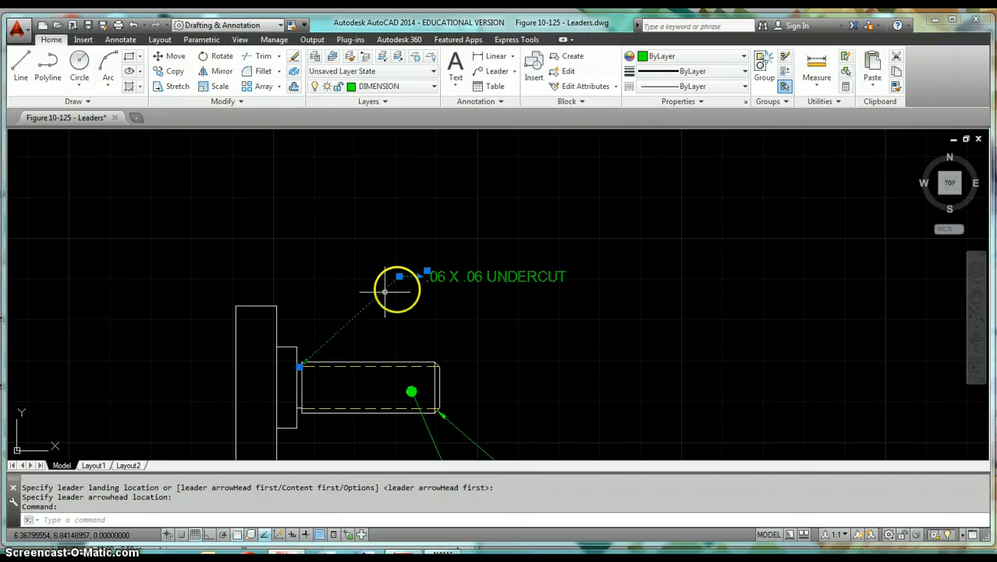
left_click(398, 277)
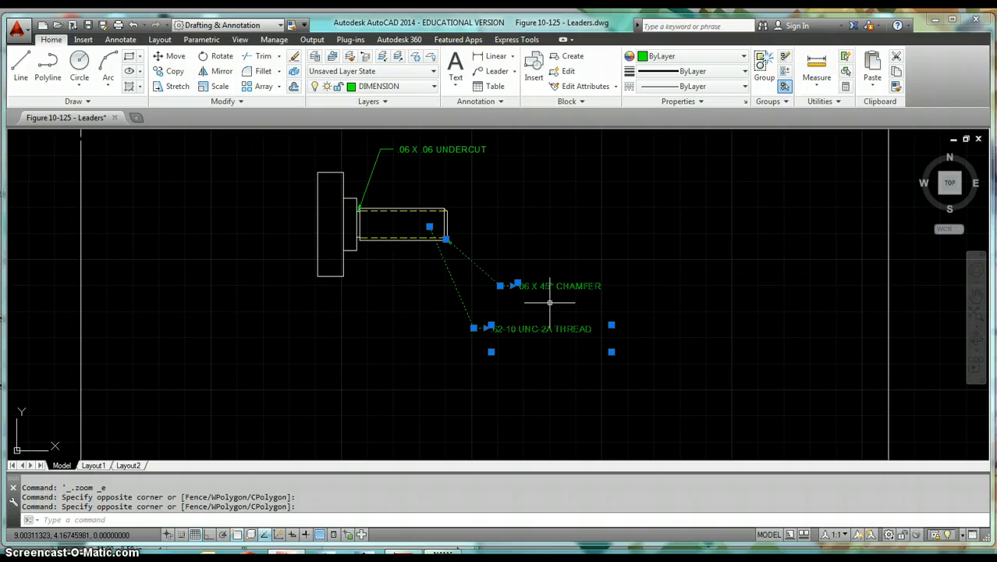
key("Escape")
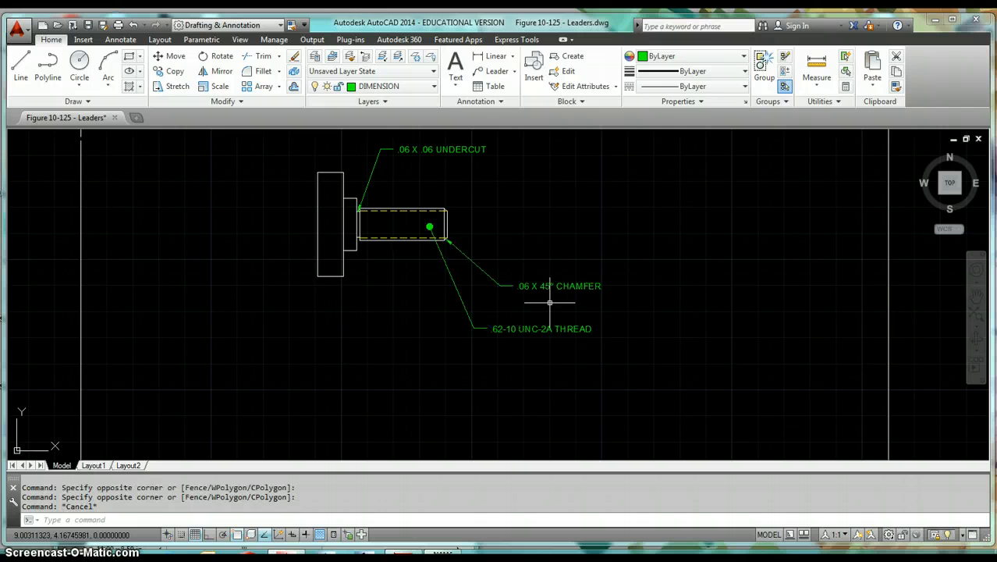
mouse_move(527, 342)
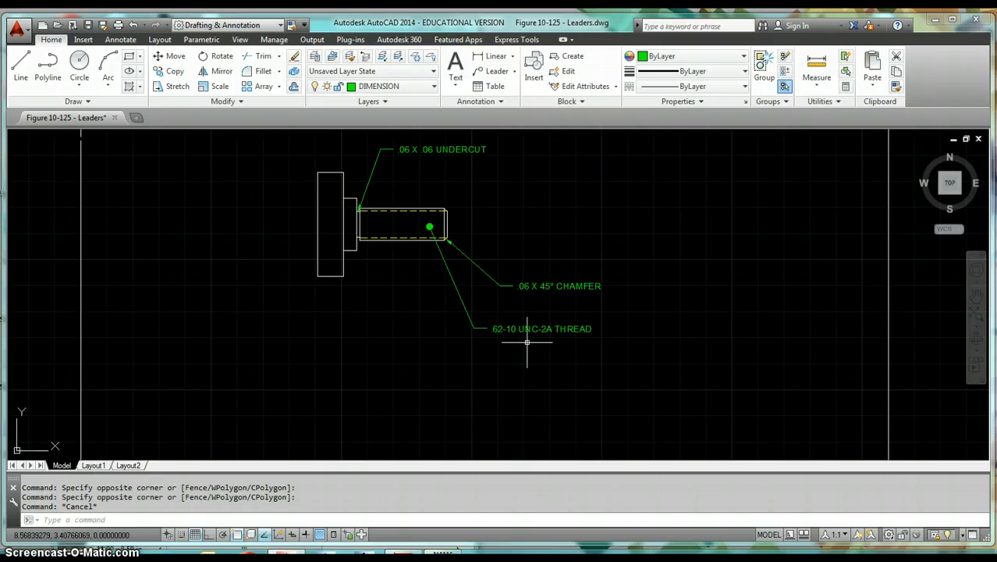
mouse_move(561, 186)
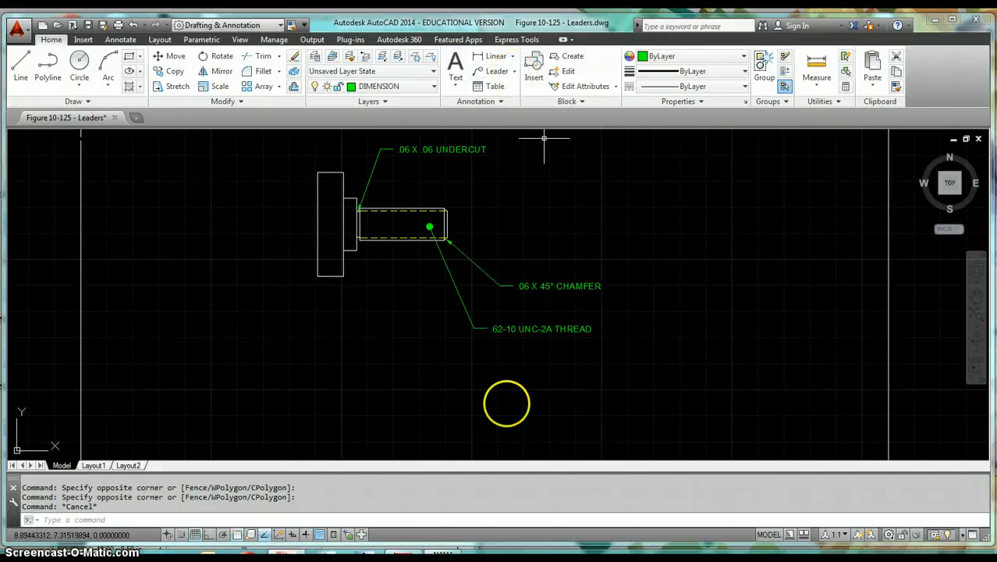
mouse_move(318, 387)
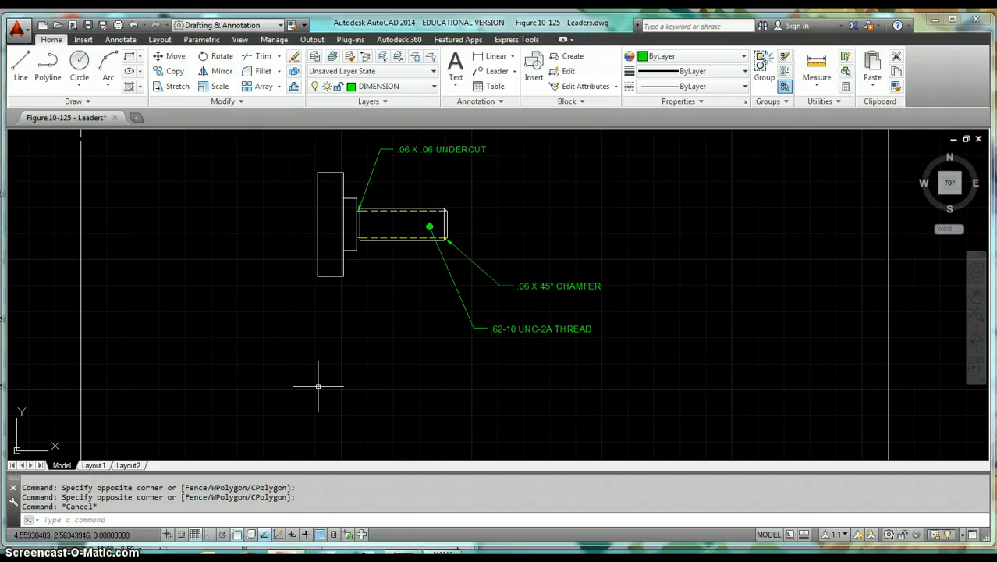
type("LE")
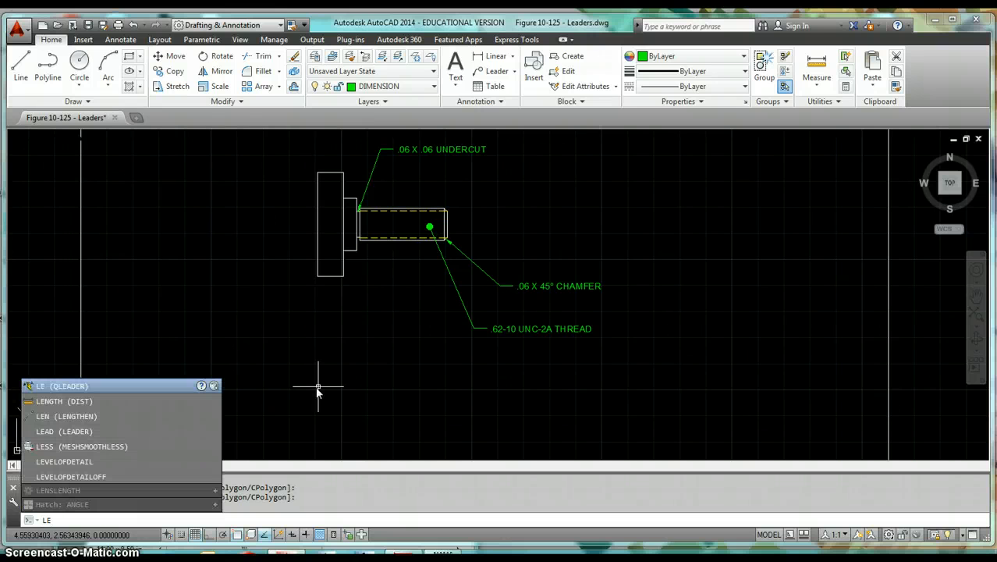
Step: Run QLEADER, review its Annotation, Leader Line & Arrow and Attachment settings, and accept the defaults
key("Return")
type("S")
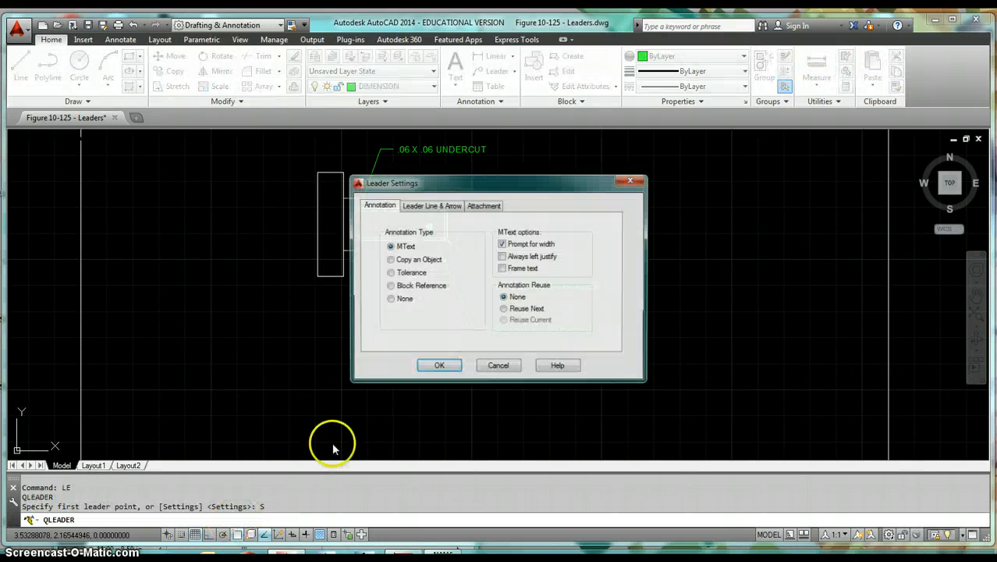
left_click(431, 206)
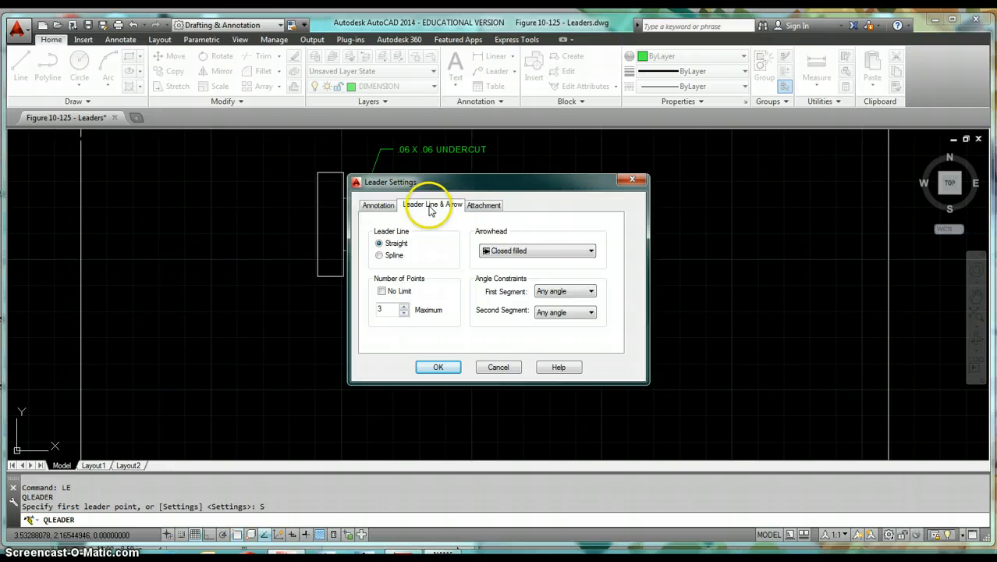
left_click(483, 204)
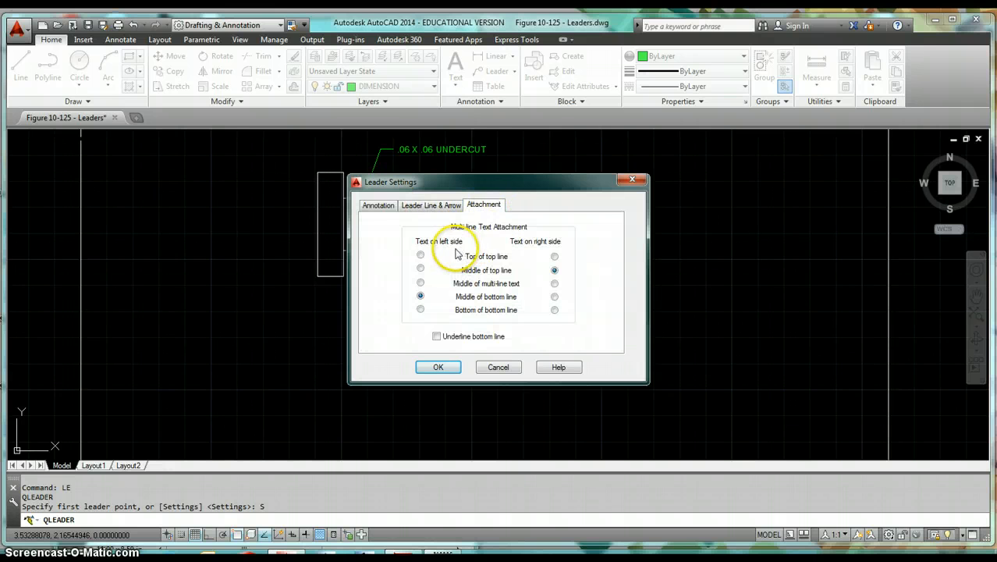
left_click(377, 206)
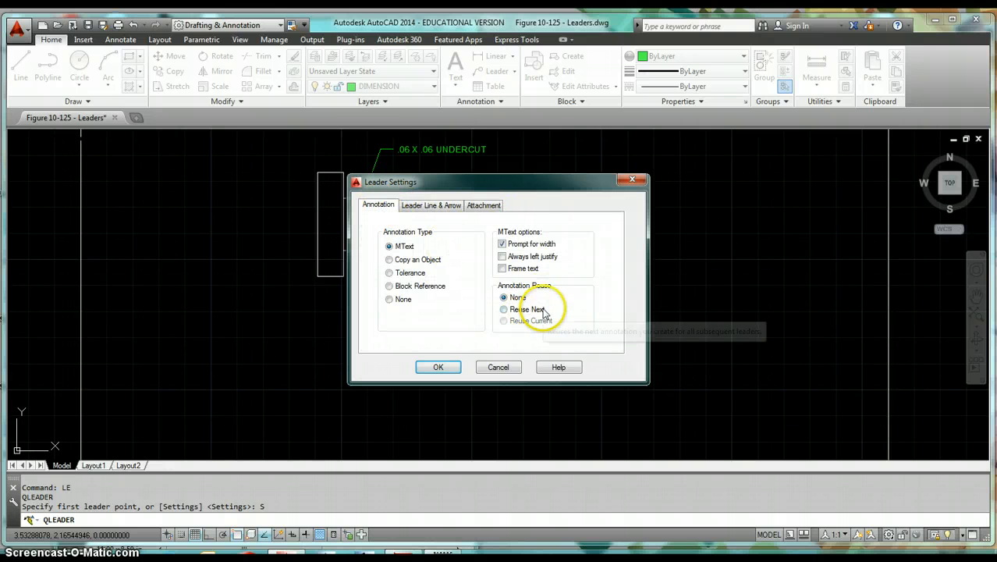
left_click(436, 367)
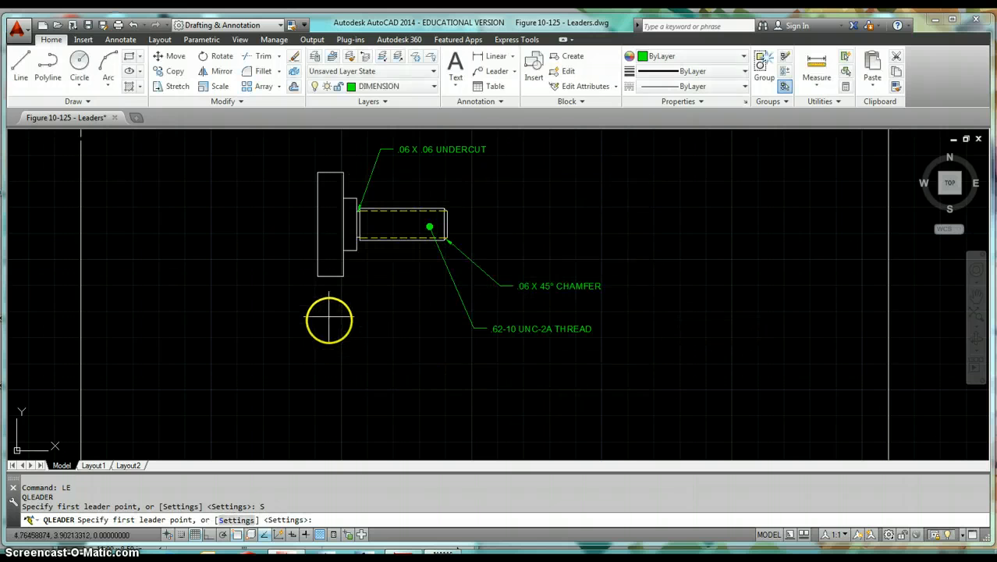
mouse_move(332, 278)
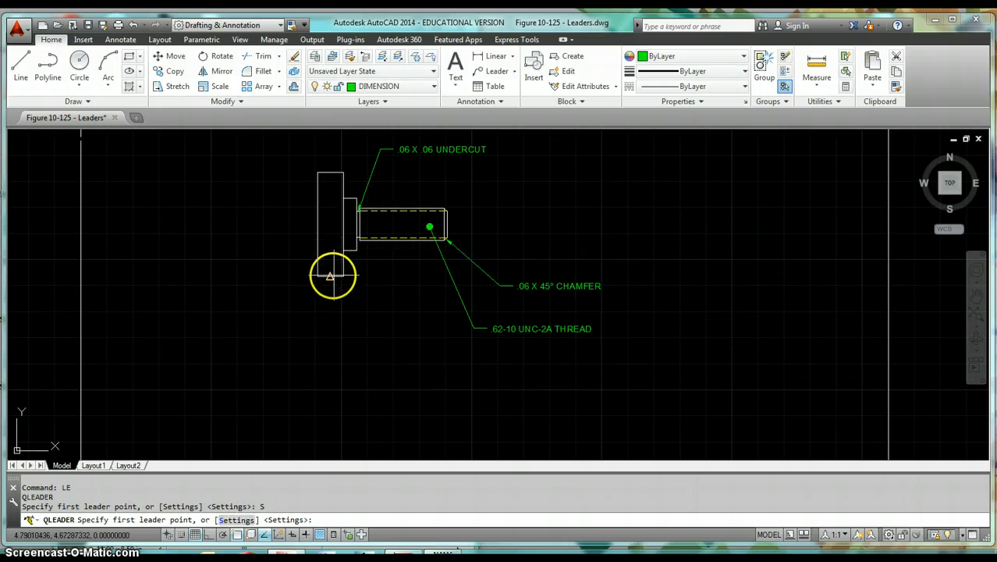
Step: Draw a leader from the flange's lower end and enter the .50 THICK note
left_click(329, 274)
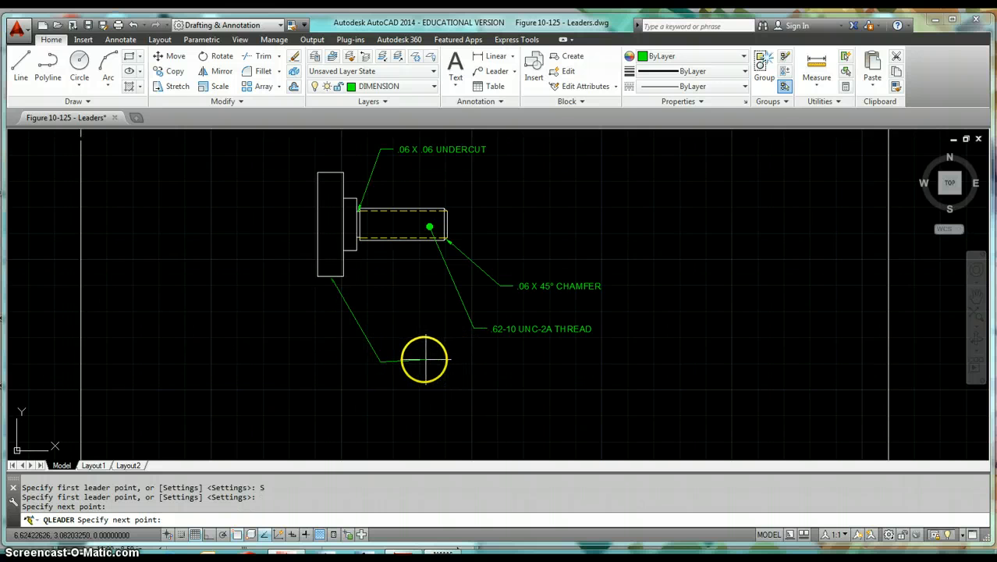
mouse_move(421, 360)
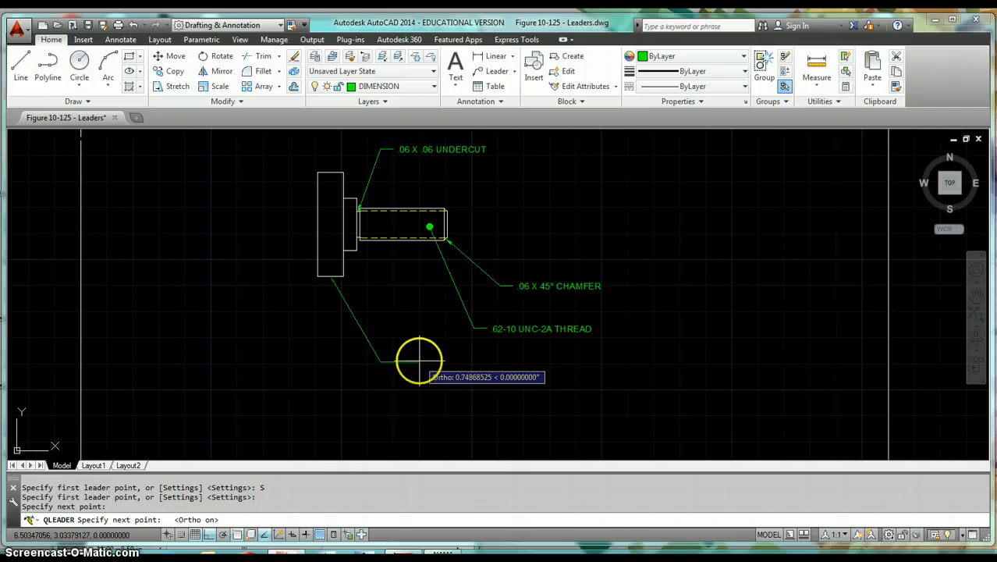
left_click(418, 360)
type(".25")
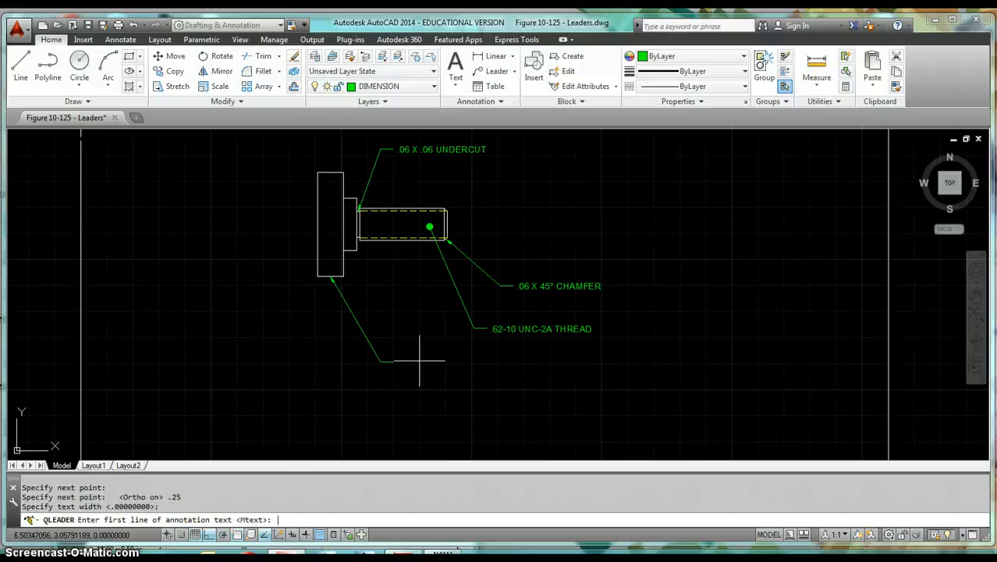
type(".50 T")
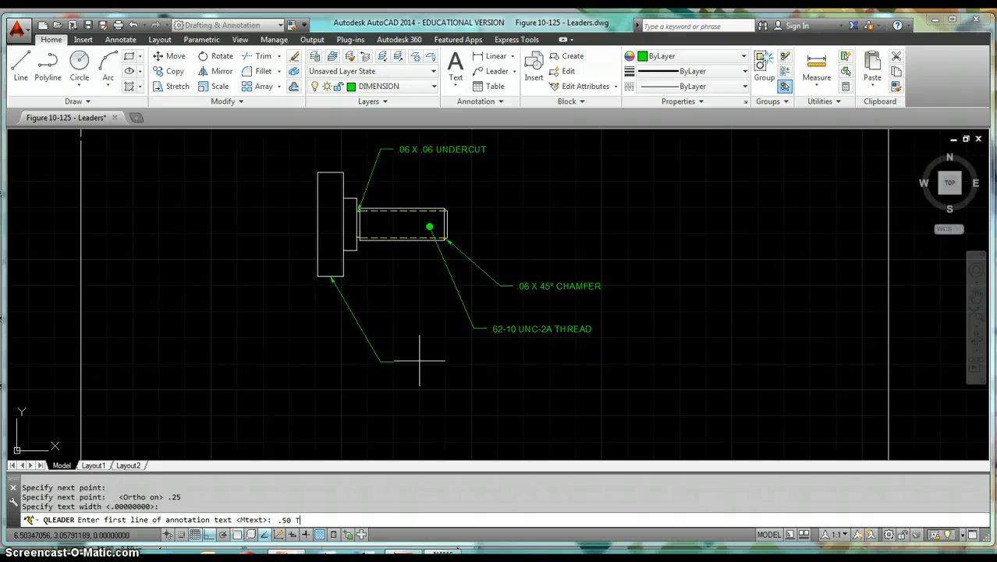
type("HICK")
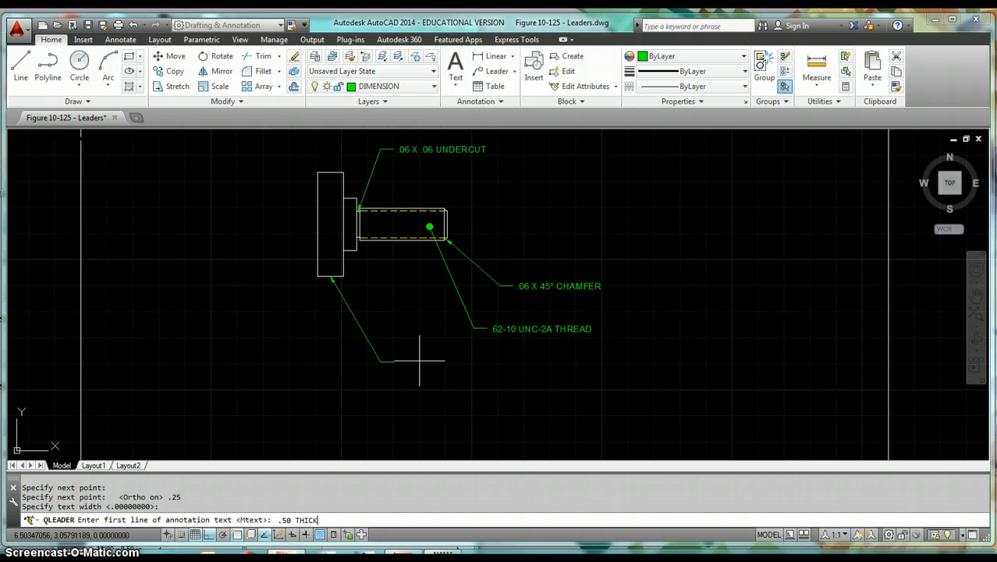
key("Return")
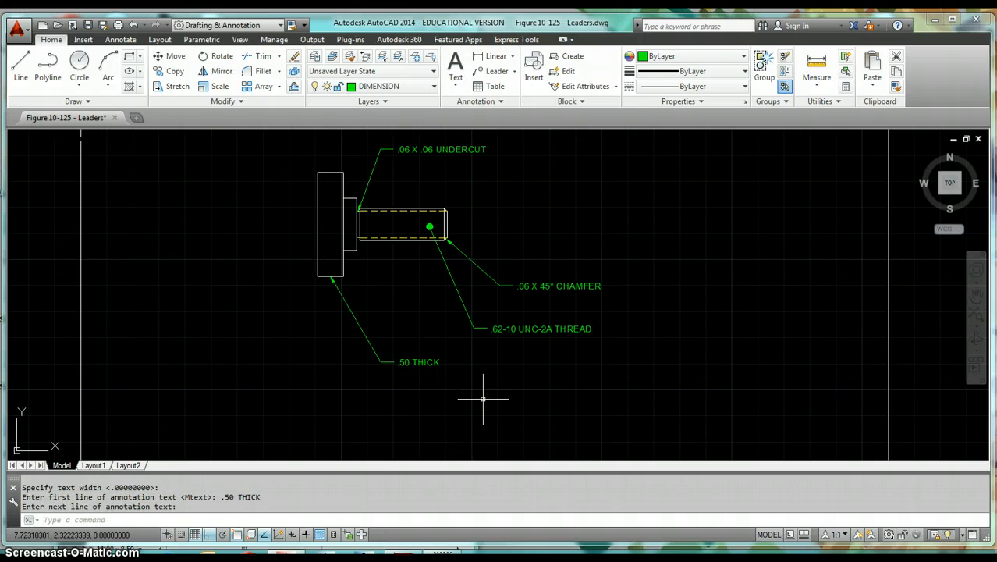
mouse_move(471, 431)
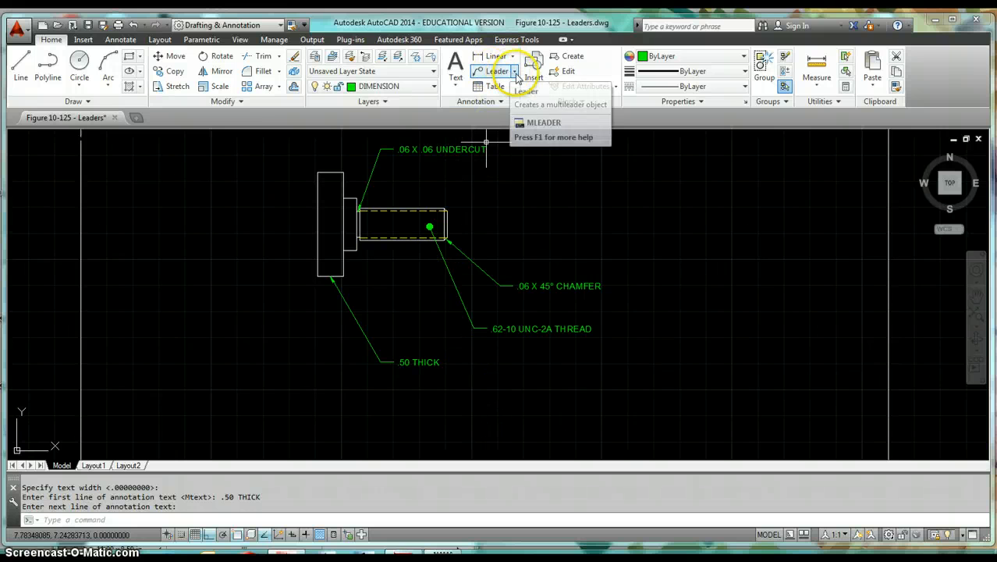
left_click(512, 71)
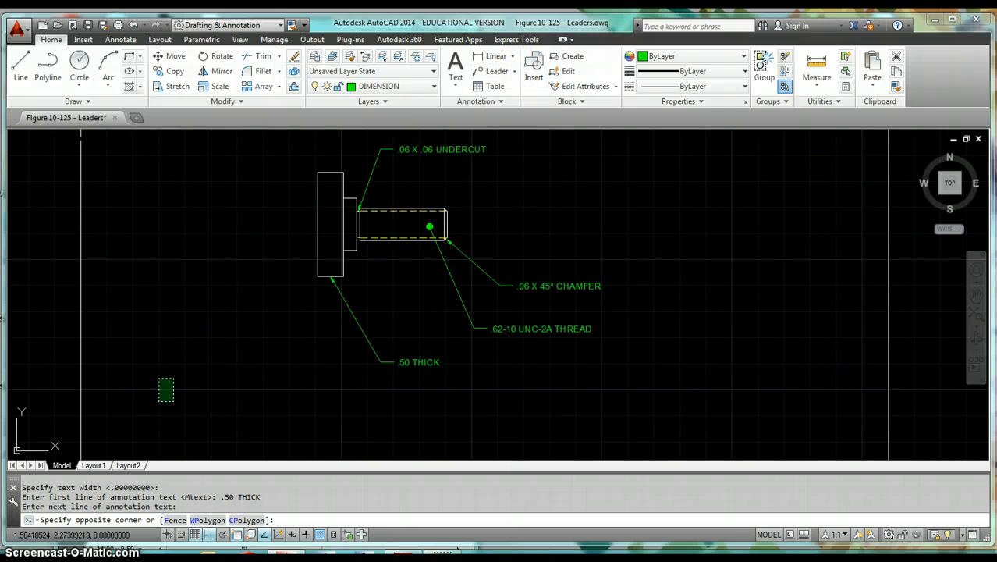
type("LE")
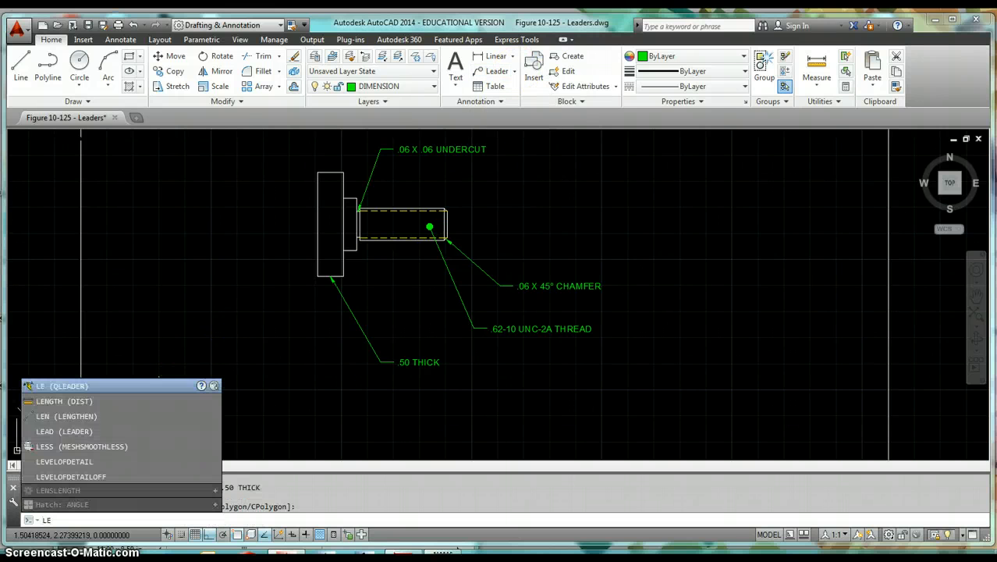